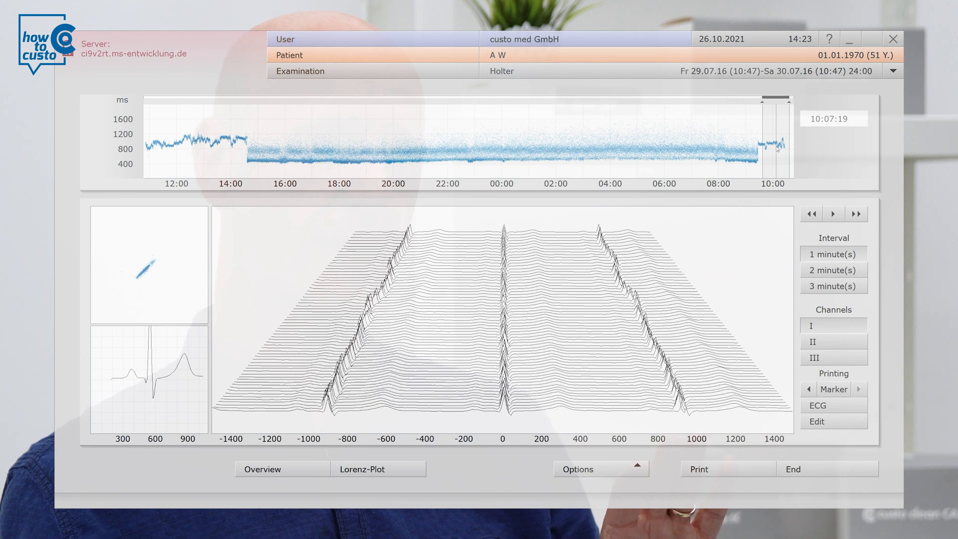
{"action": "mouse_move", "coordinate": [674, 399]}
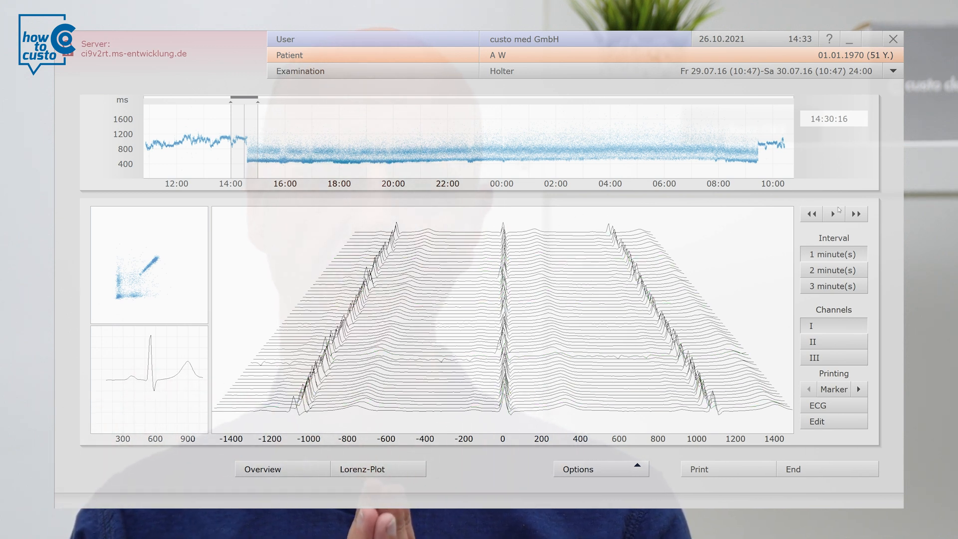
Run through the recording minute by minute, then stop the automatic playback
{"action": "left_click", "coordinate": [833, 214]}
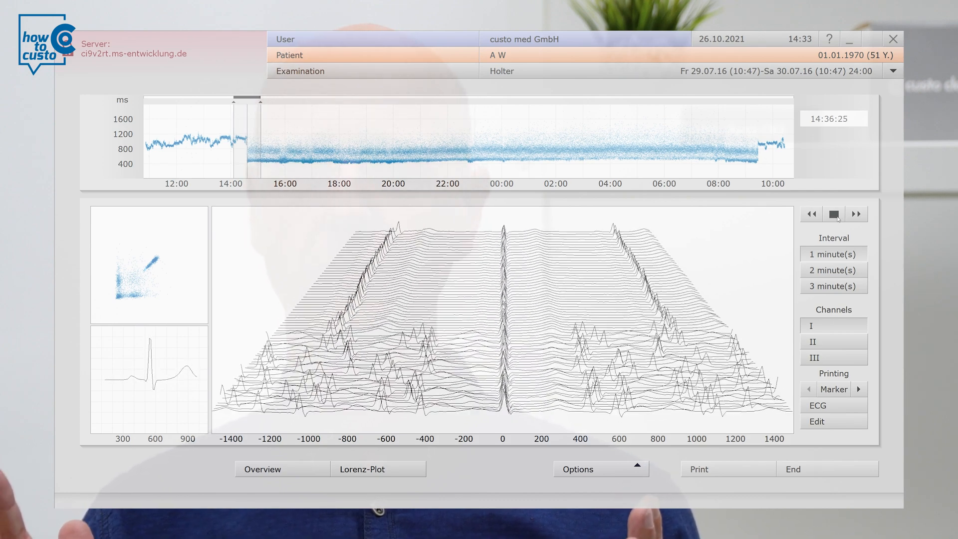
{"action": "left_click", "coordinate": [833, 214]}
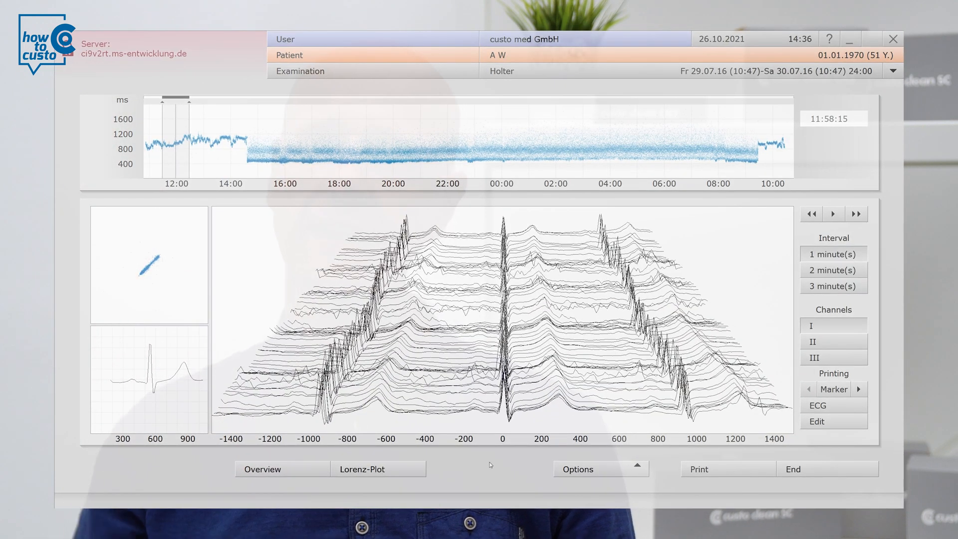
{"action": "mouse_move", "coordinate": [733, 301]}
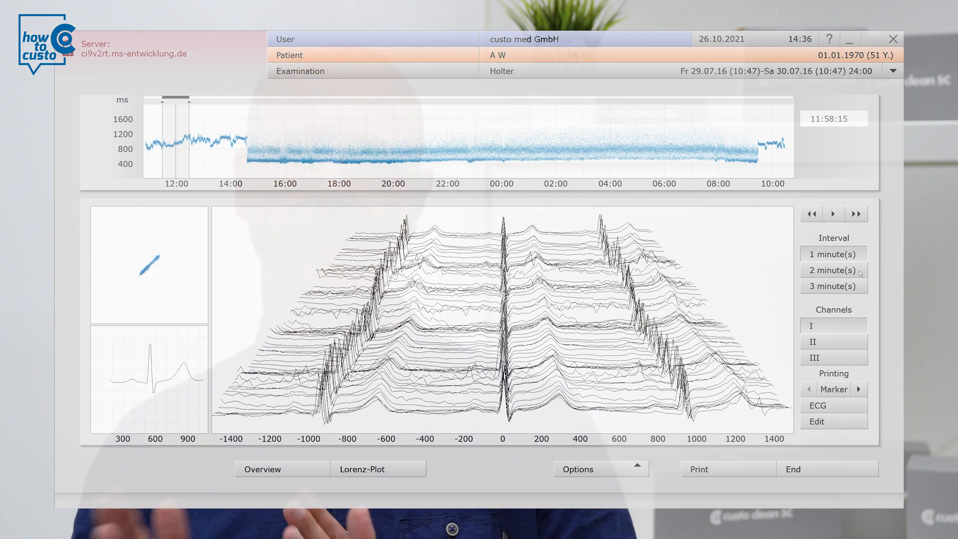
{"action": "left_click", "coordinate": [833, 286]}
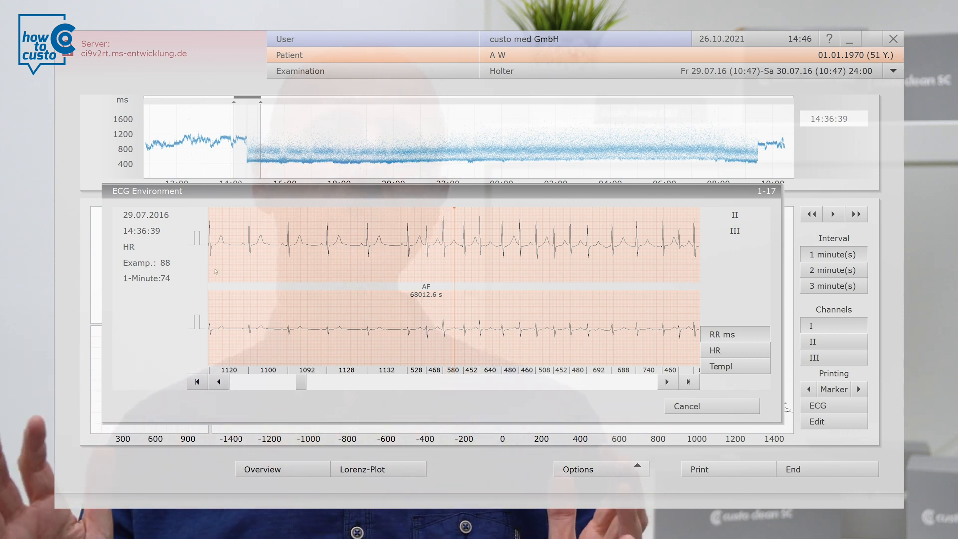
{"action": "mouse_move", "coordinate": [268, 347]}
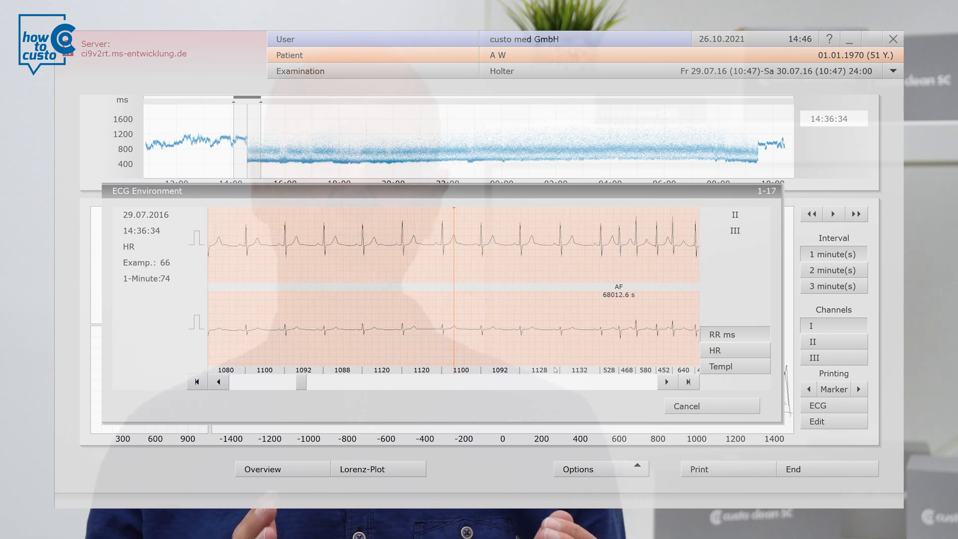
Place the AF marker at 14:36:38, where regular RR intervals turn irregular
{"action": "left_click", "coordinate": [667, 382]}
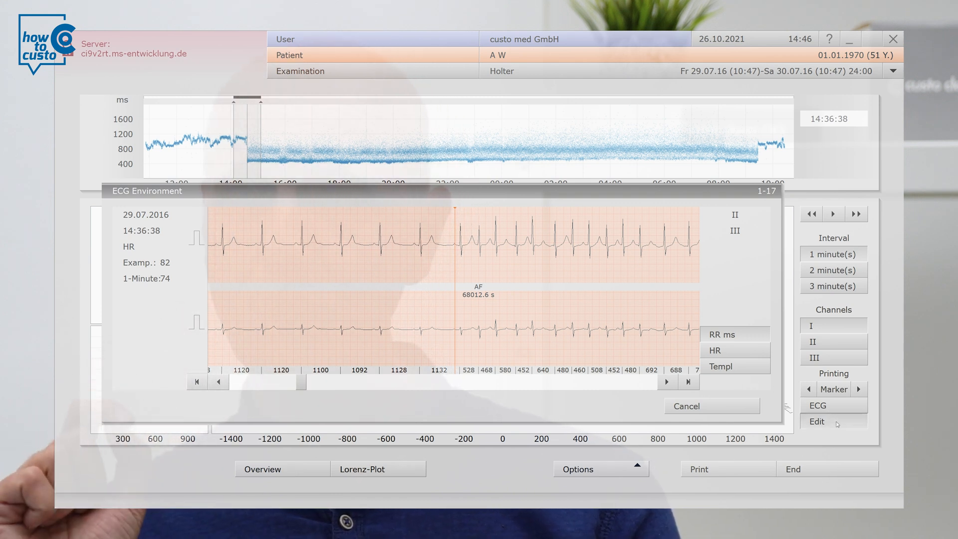
{"action": "left_click", "coordinate": [816, 421]}
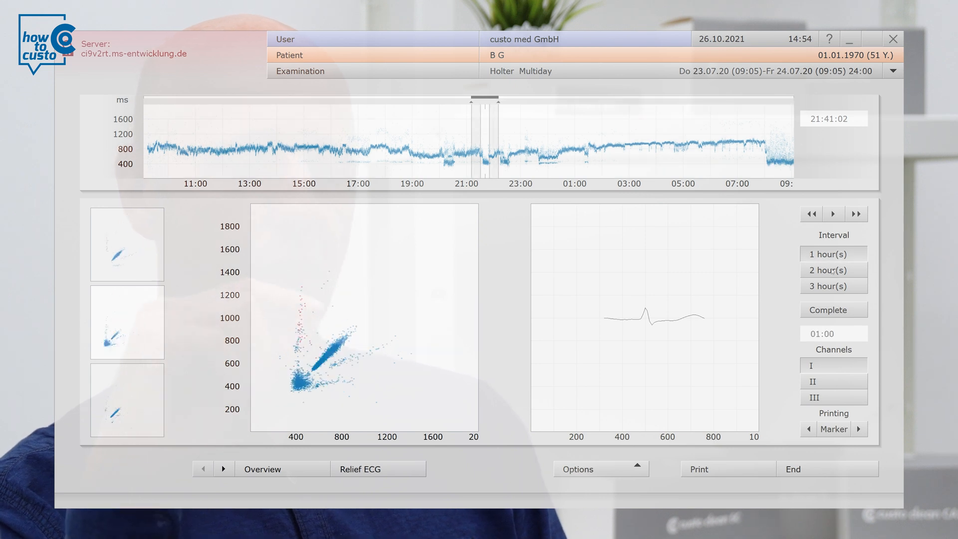
Widen the Lorenz plot interval to 2 hours, 3 hours, then Complete
{"action": "left_click", "coordinate": [833, 270]}
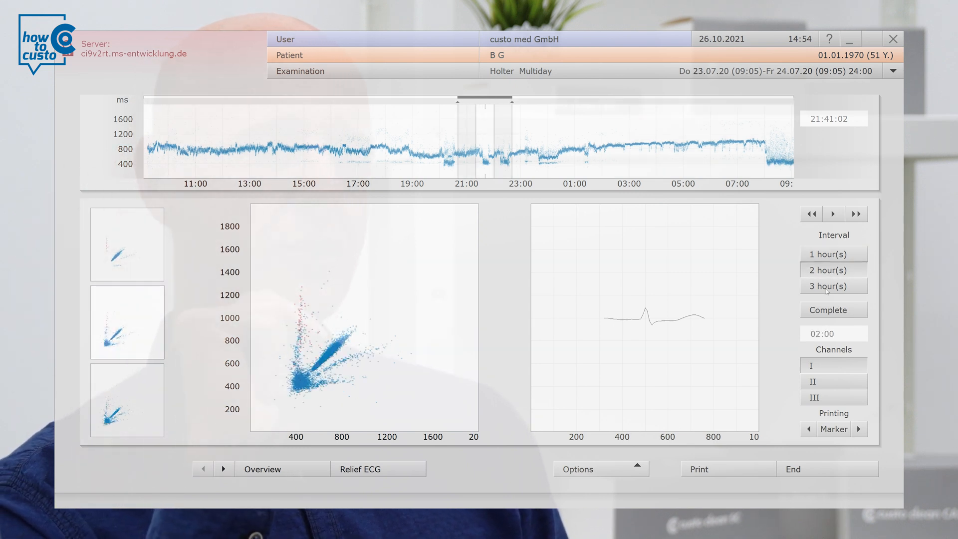
{"action": "left_click", "coordinate": [833, 286]}
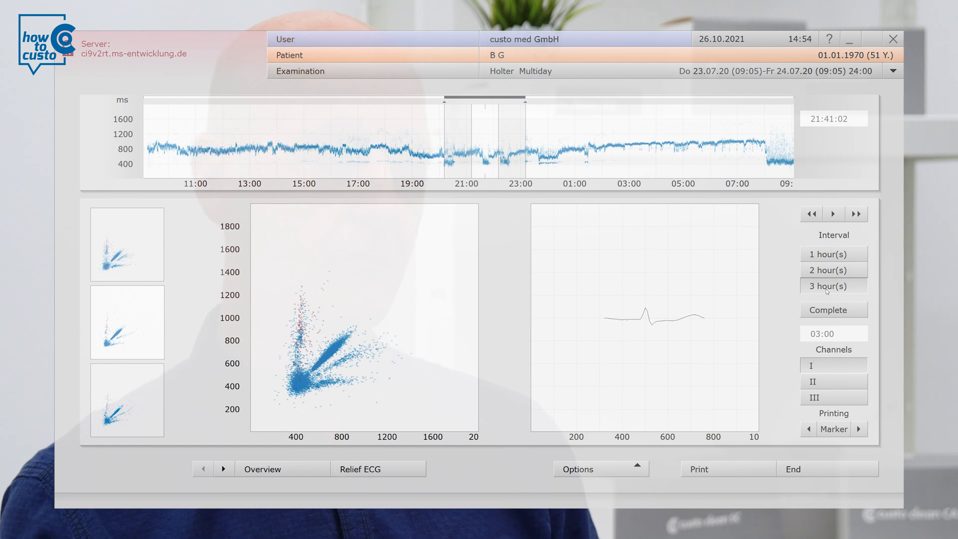
{"action": "left_click", "coordinate": [833, 309]}
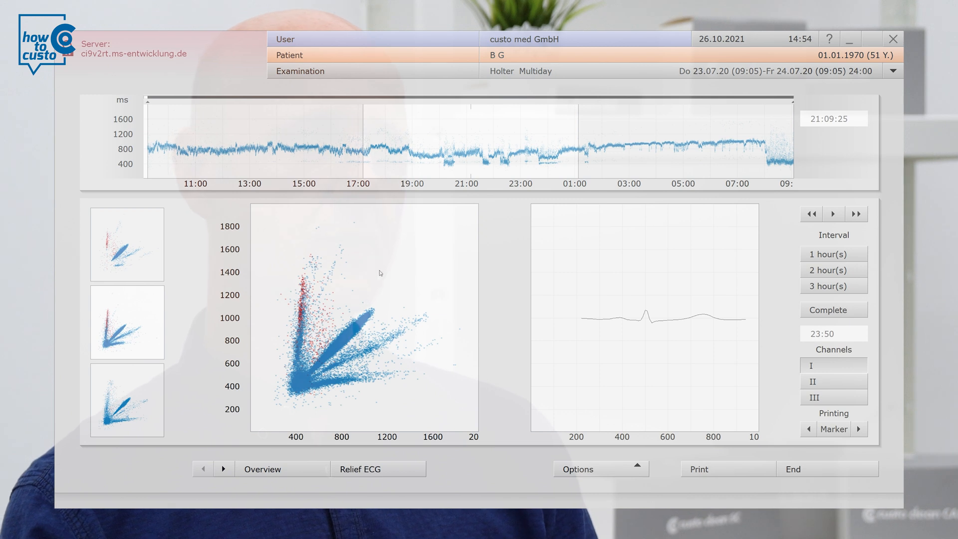
{"action": "mouse_move", "coordinate": [622, 261]}
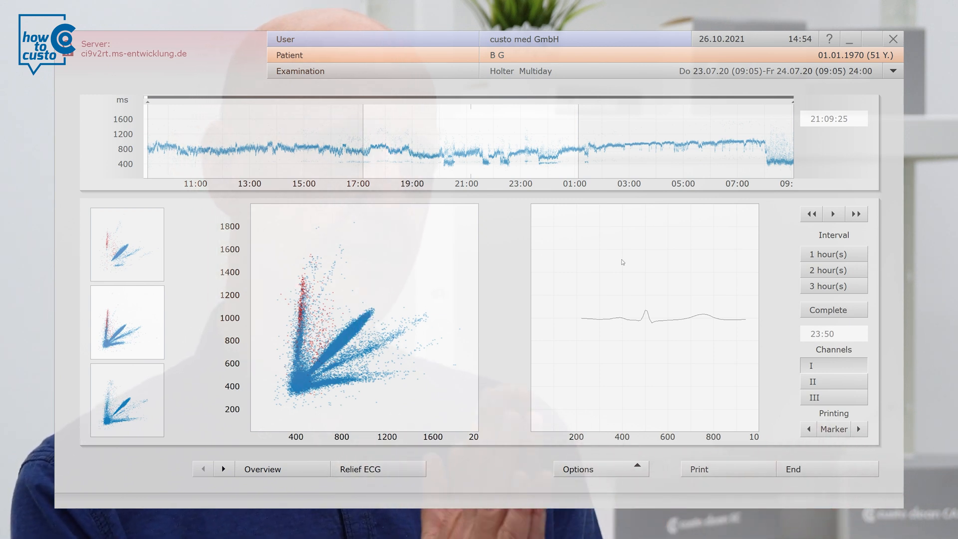